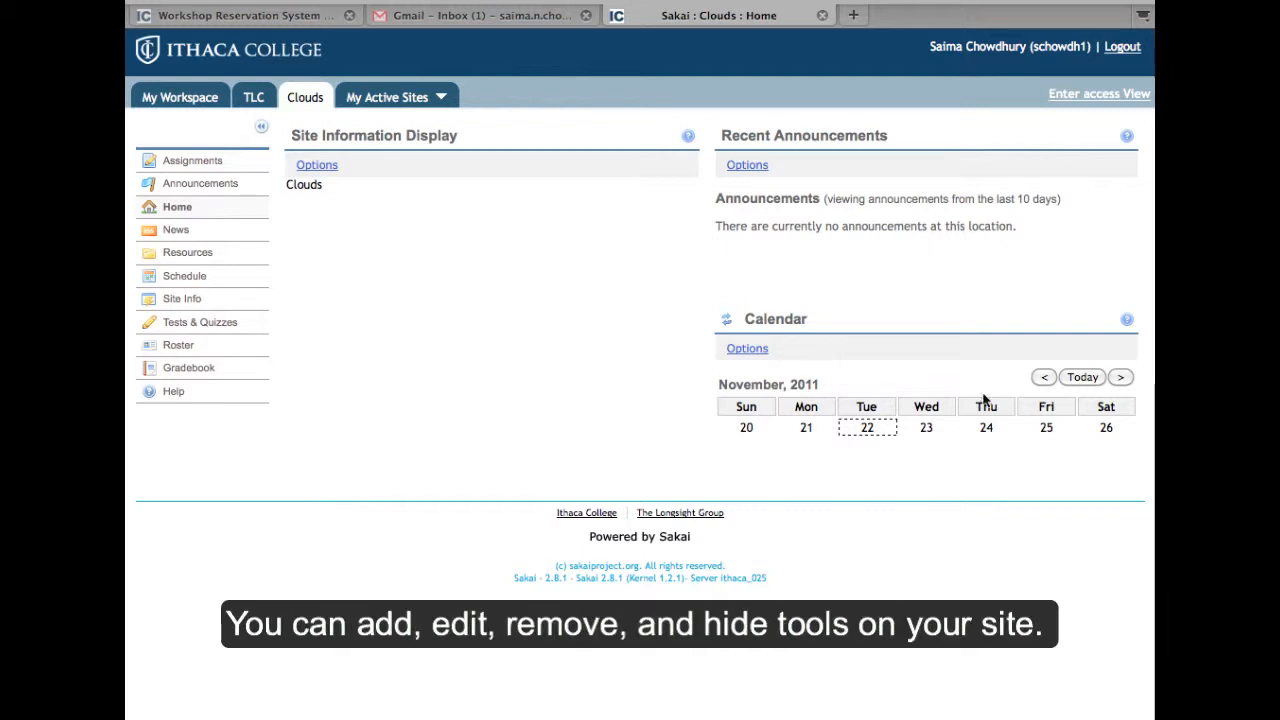
mouse_move(556, 320)
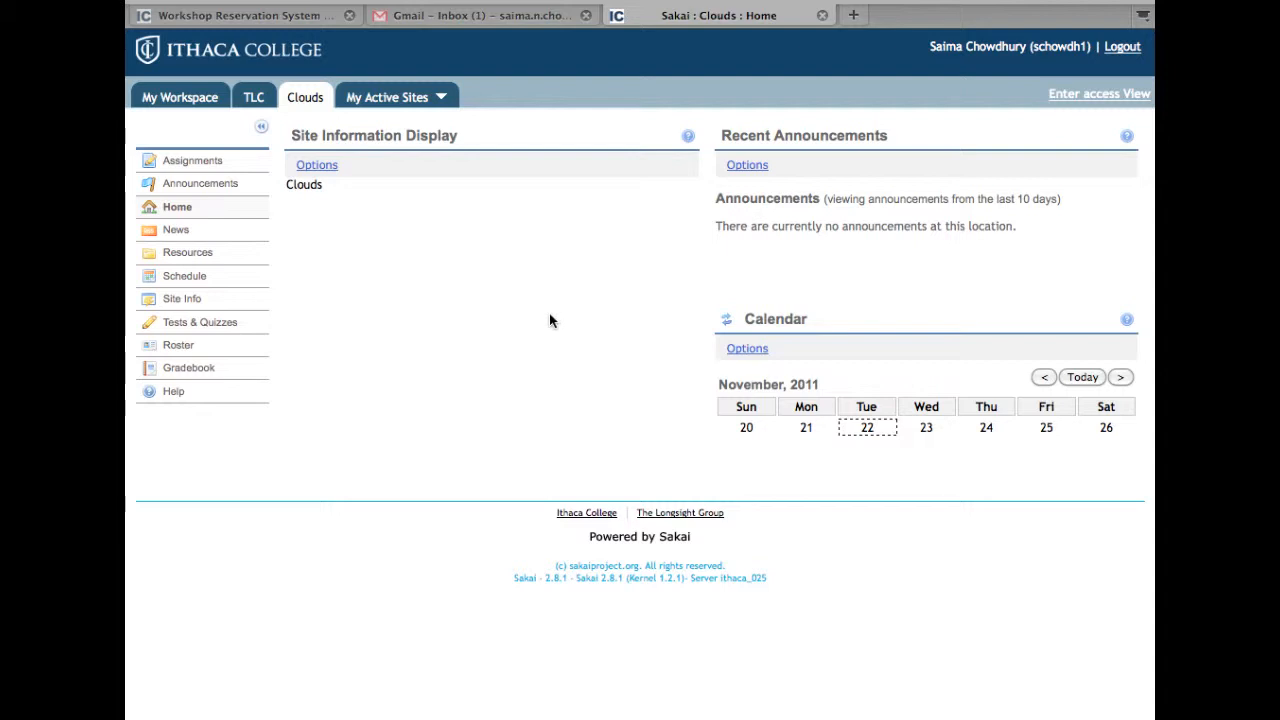
mouse_move(548, 320)
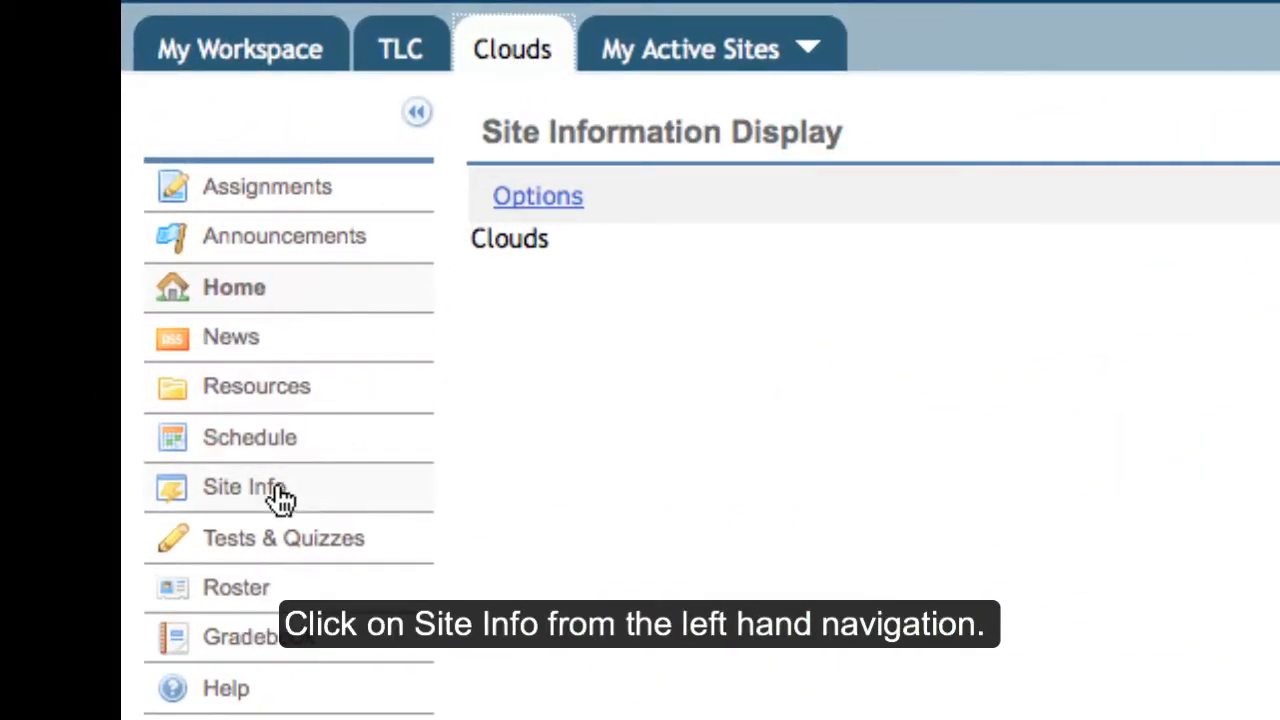
- Go to Site Info for the Clouds site from the left-hand navigation
click(244, 488)
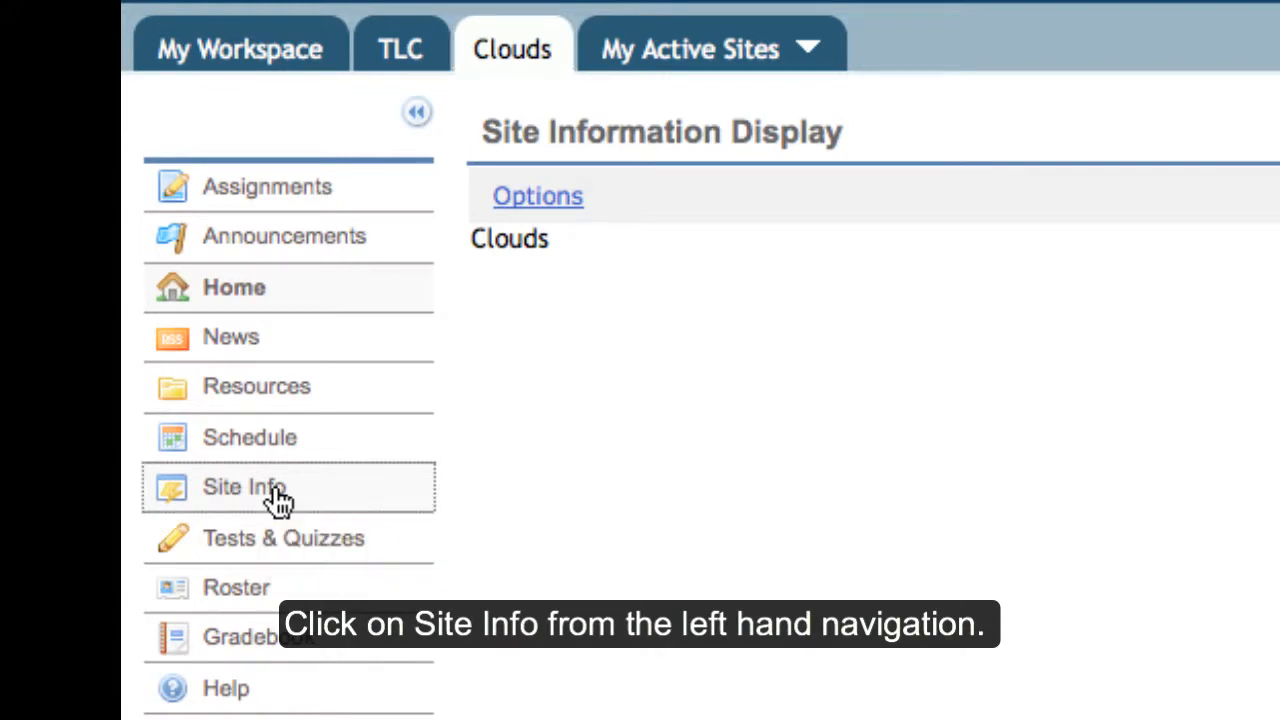
click(244, 488)
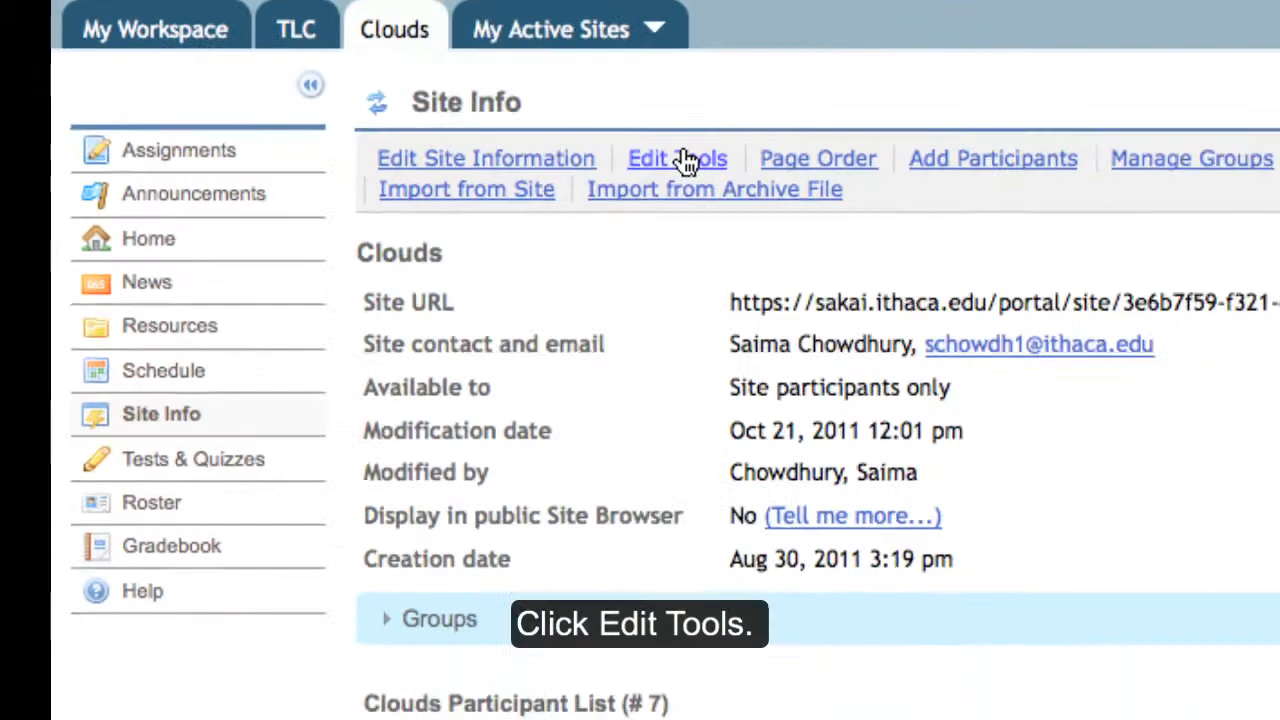
- In Edit Tools, tick Email Archive and untick Gradebook for the Clouds site
click(676, 158)
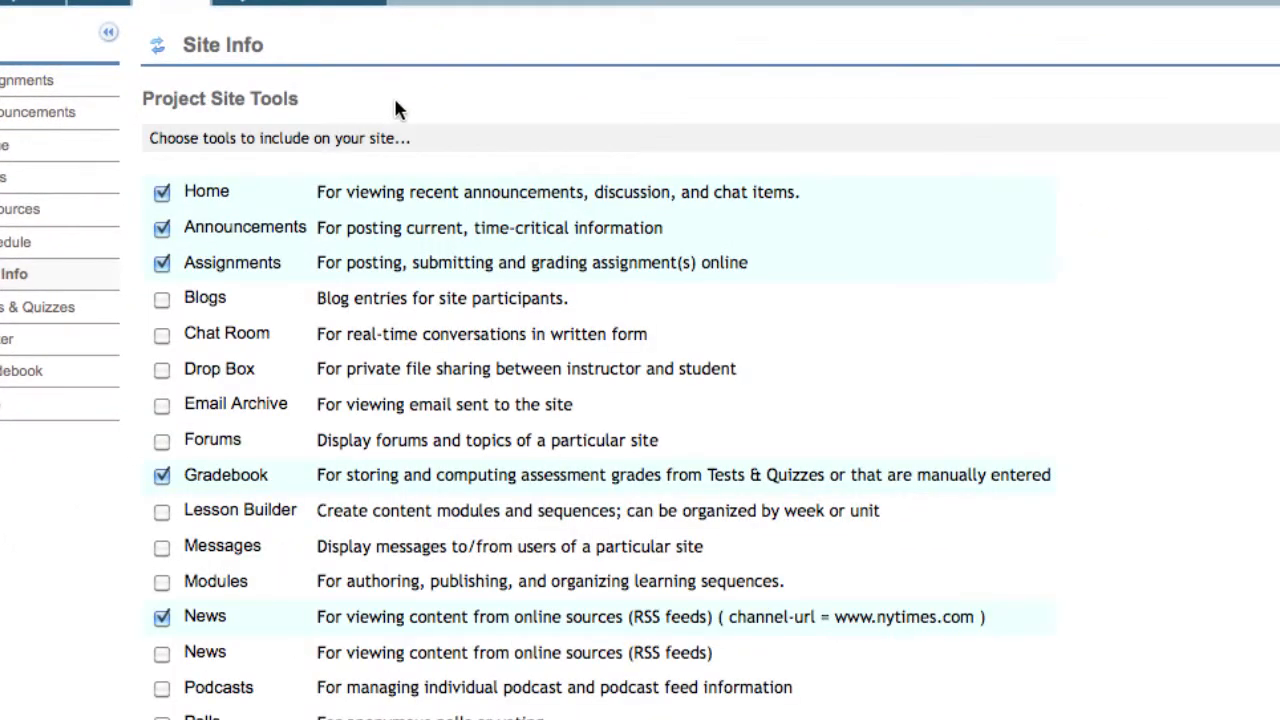
scroll(down, 3)
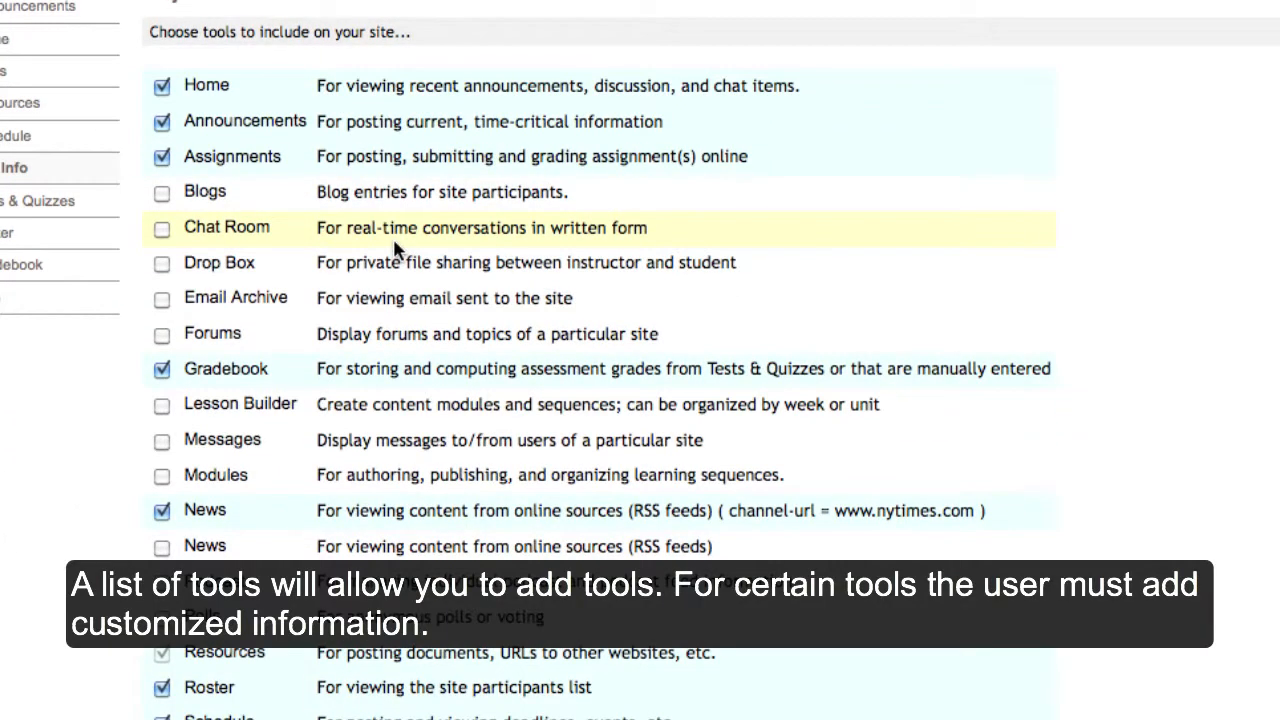
scroll(down, 3)
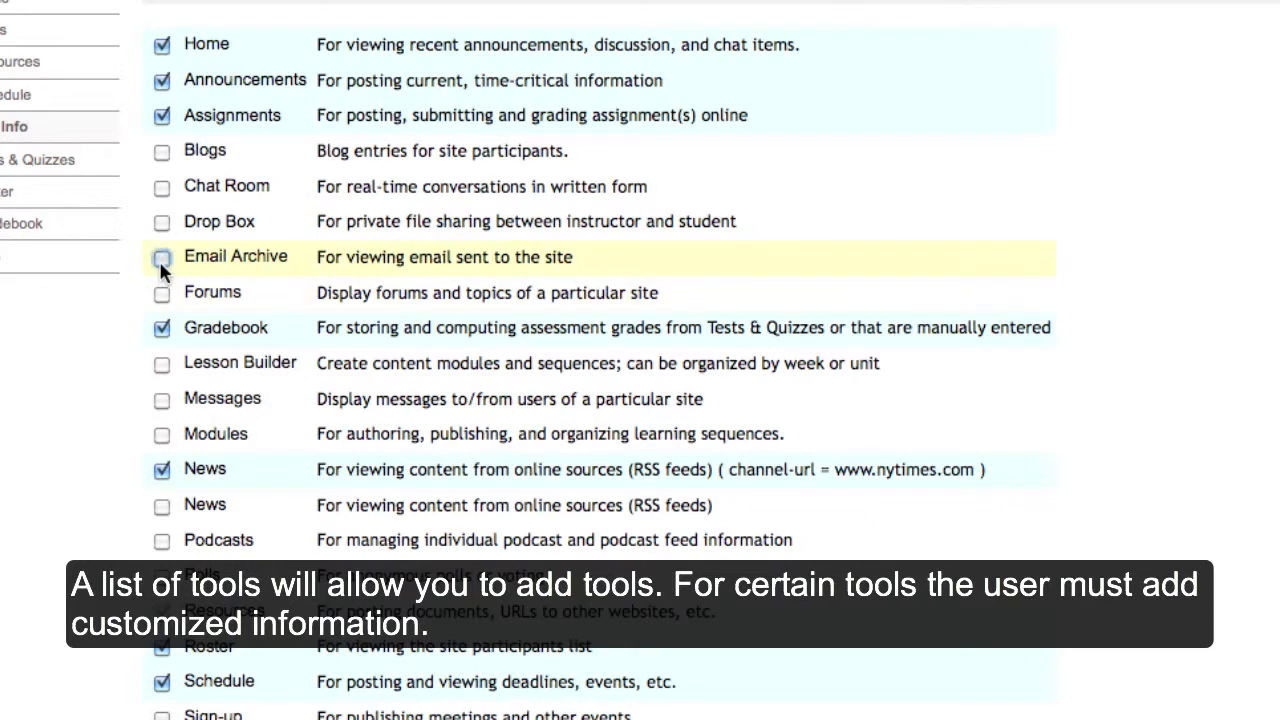
click(162, 256)
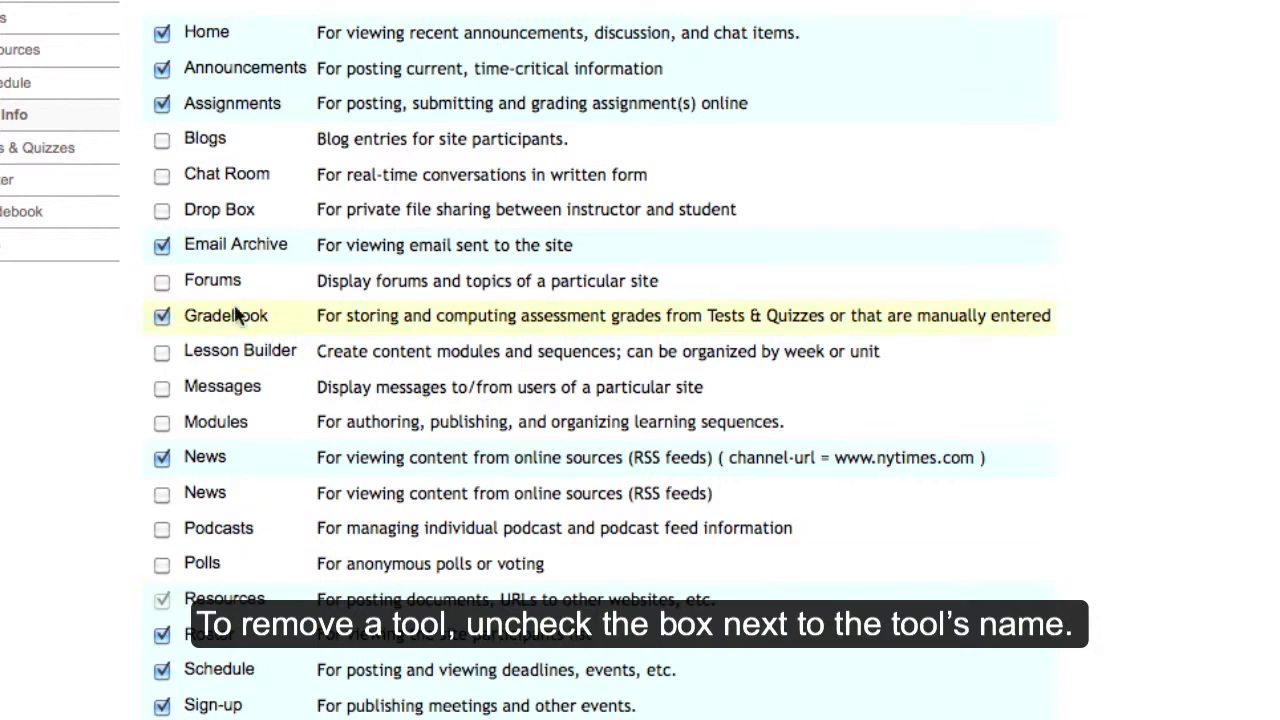
click(160, 316)
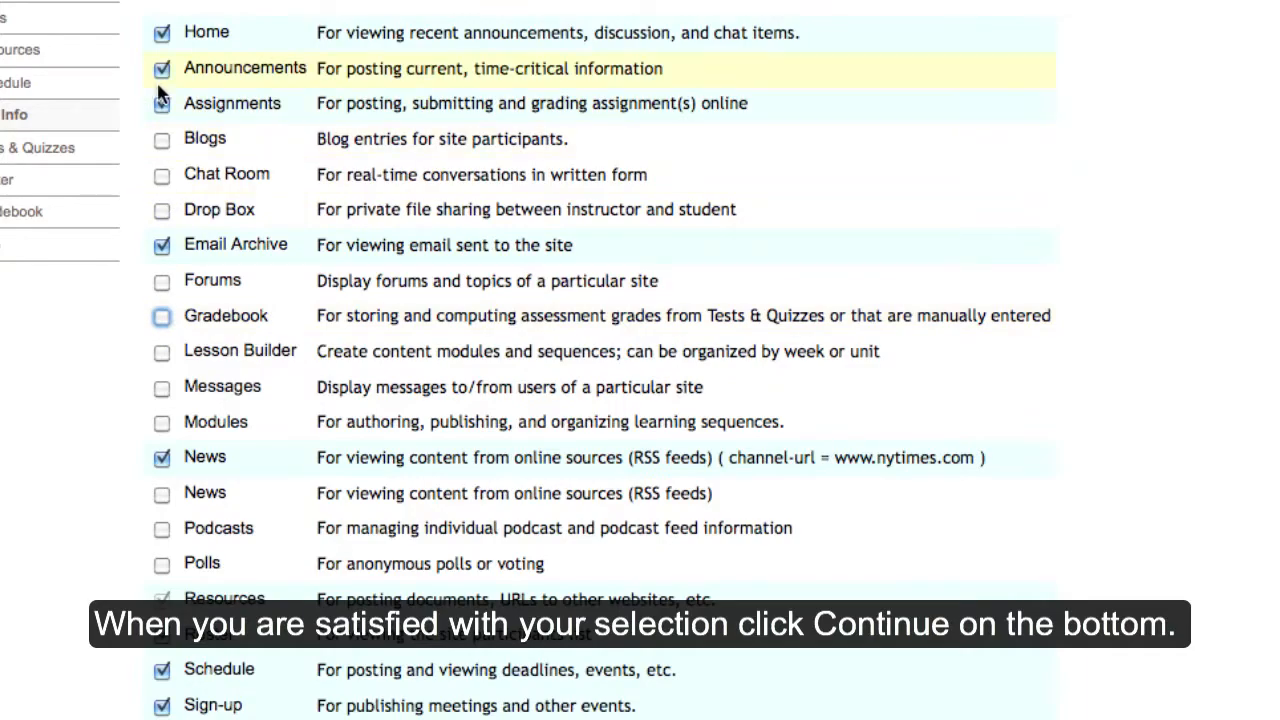
scroll(down, 3)
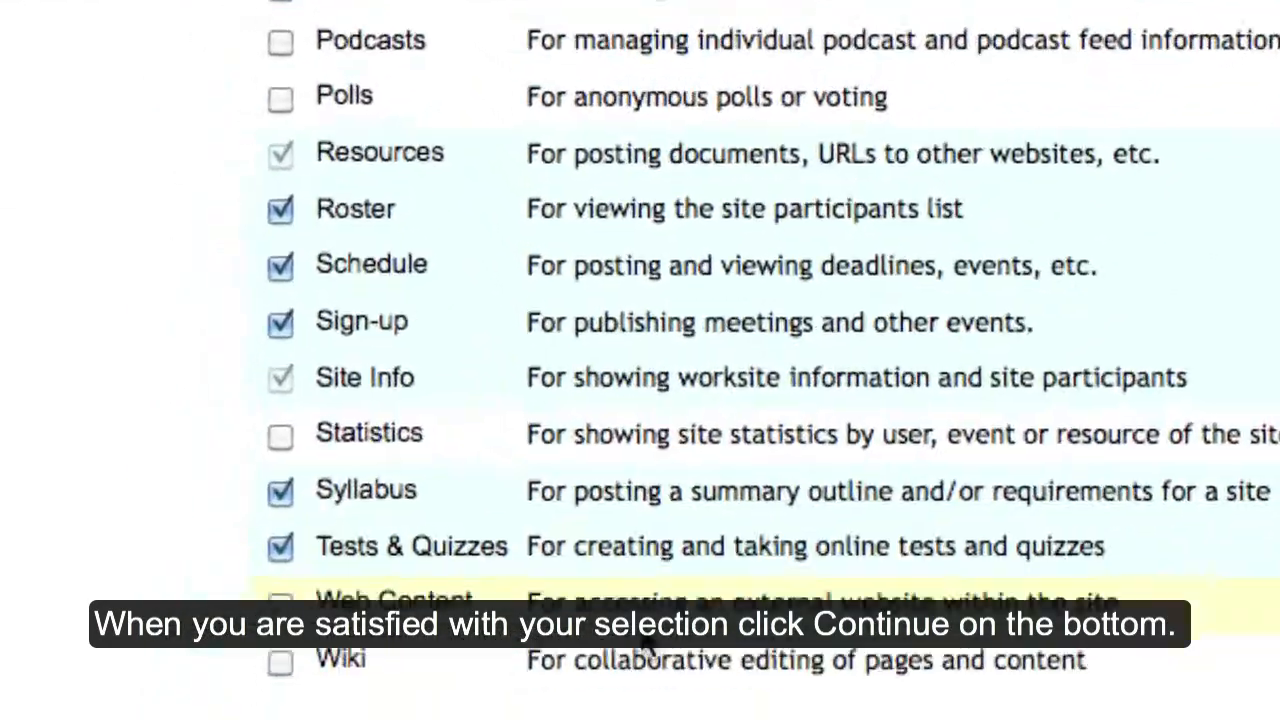
scroll(down, 3)
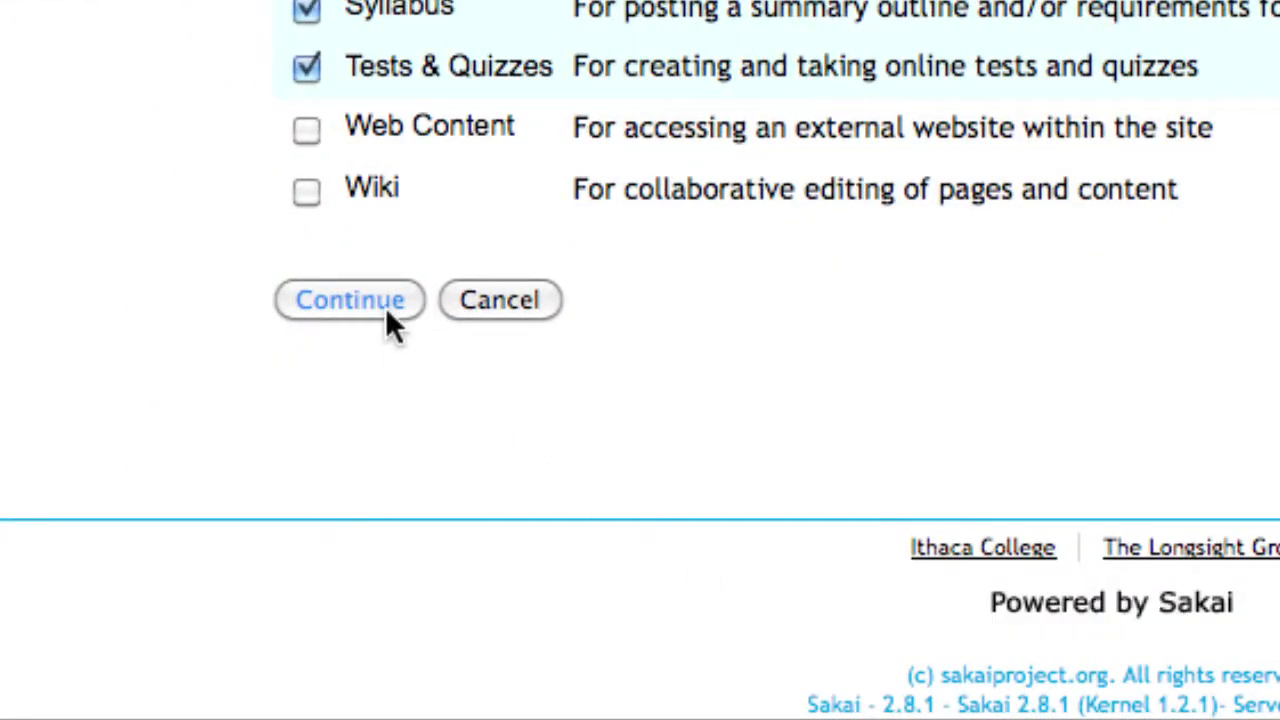
- Continue to Email Archive setup and enter 'schowdh1' as the site email address prefix
click(350, 300)
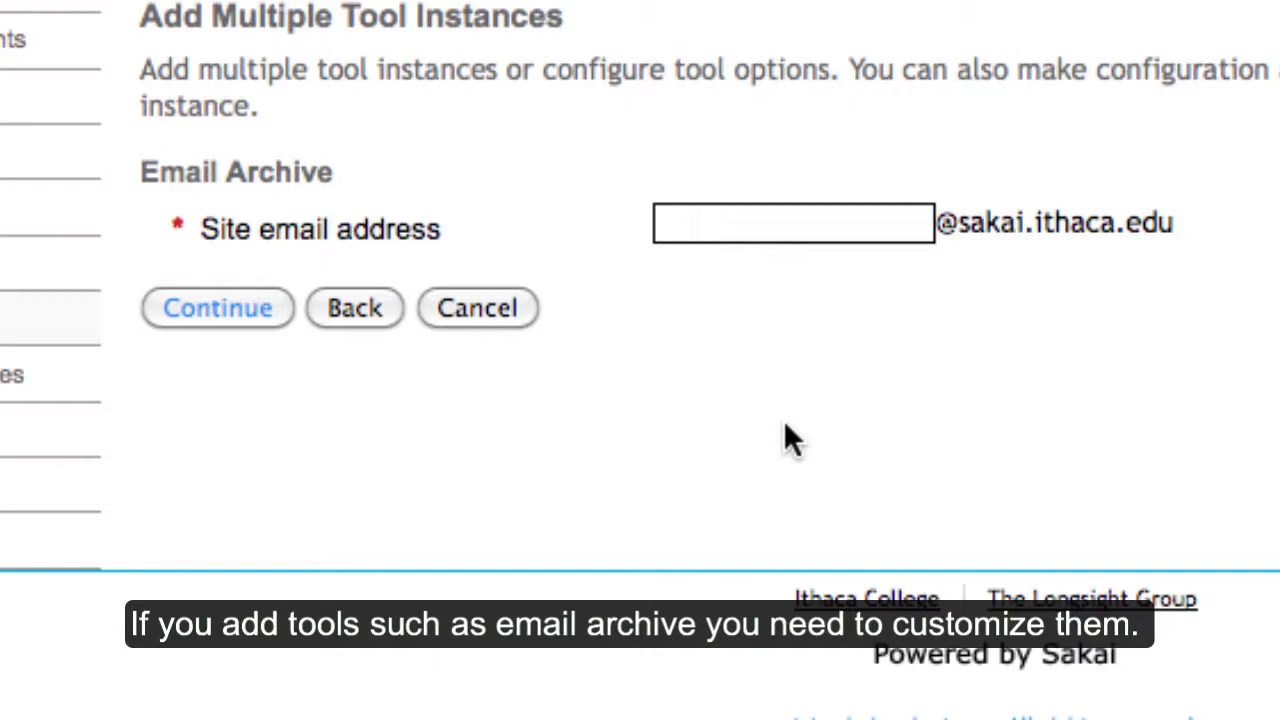
text(schowdh1)
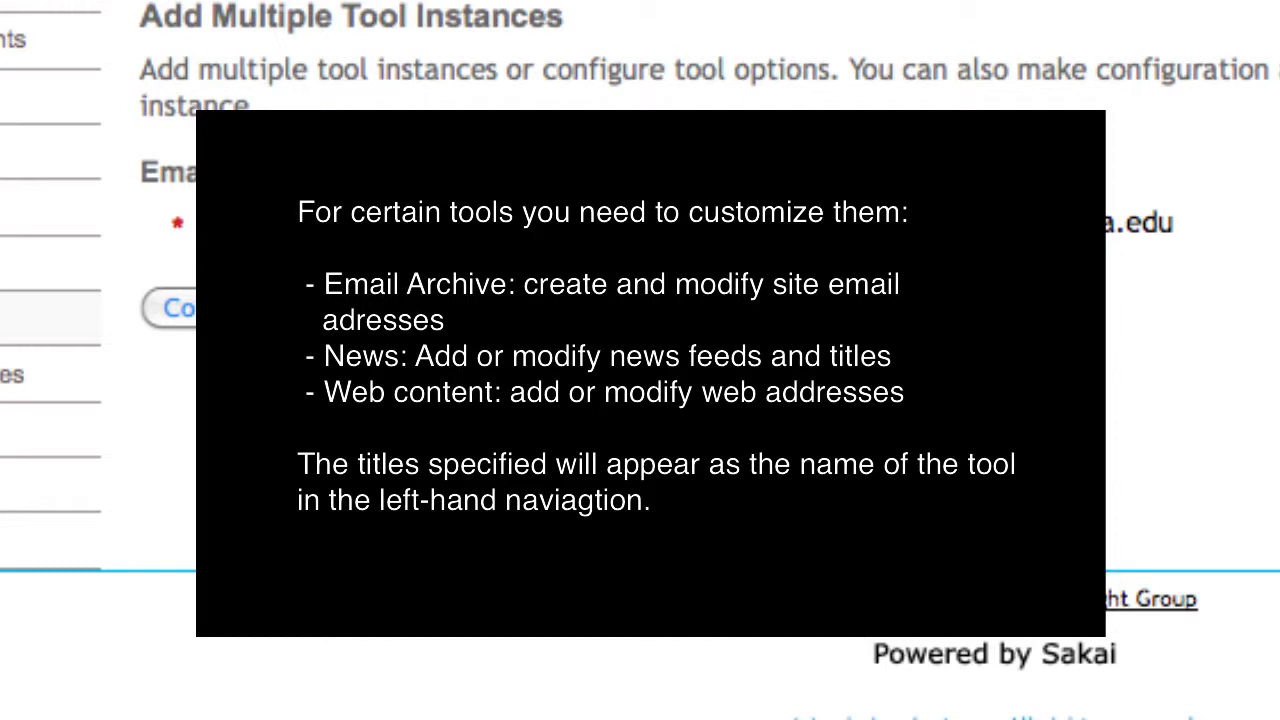
text(schowdh1)
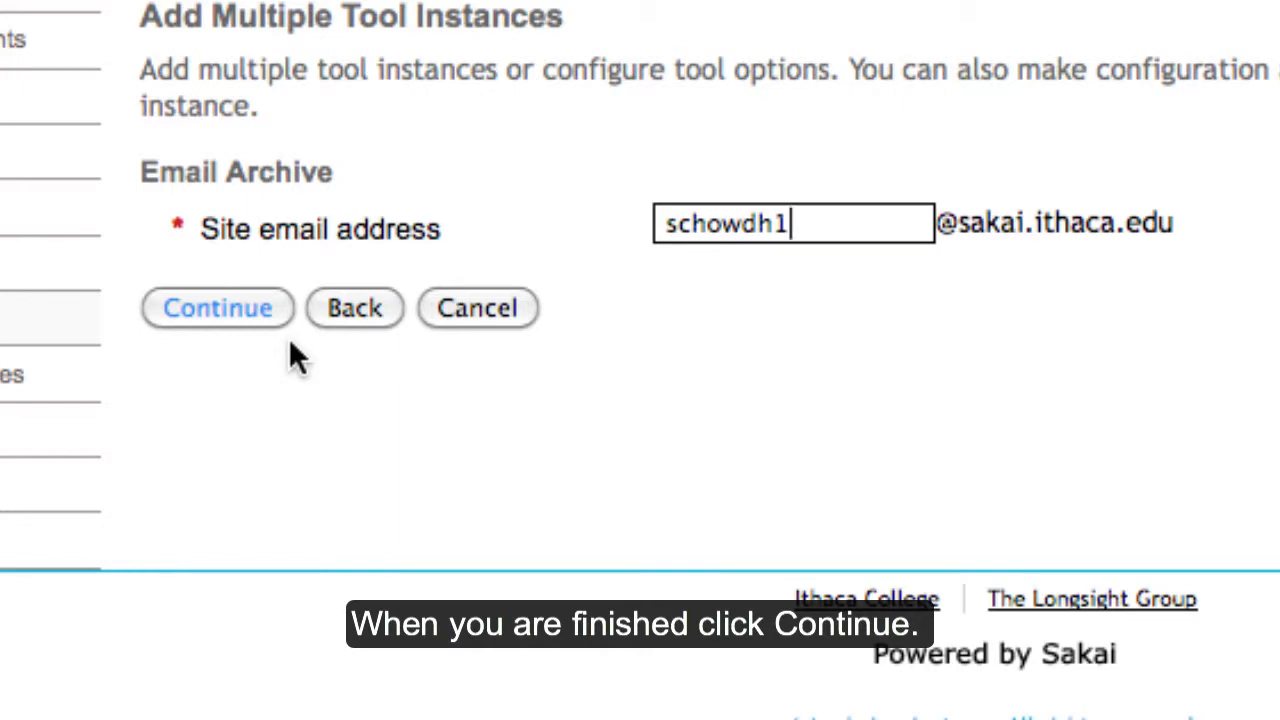
- Continue to the confirmation page and finish to save the tool changes
click(216, 308)
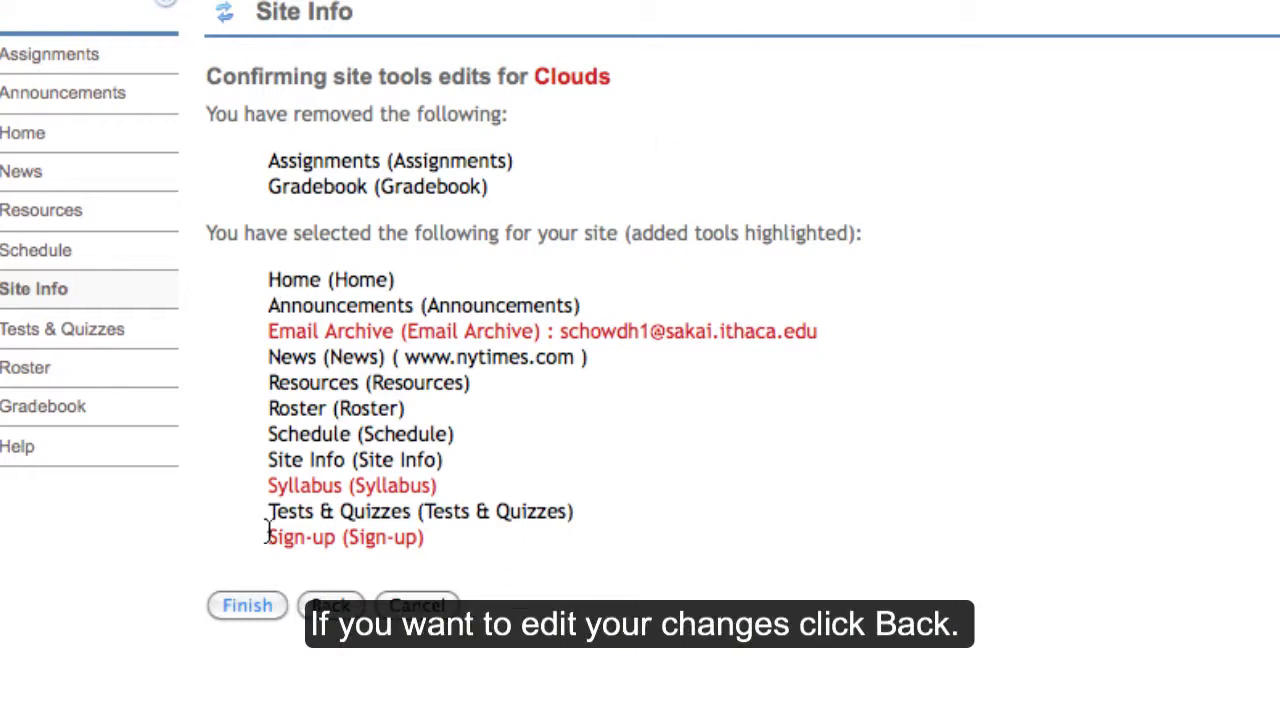
click(248, 604)
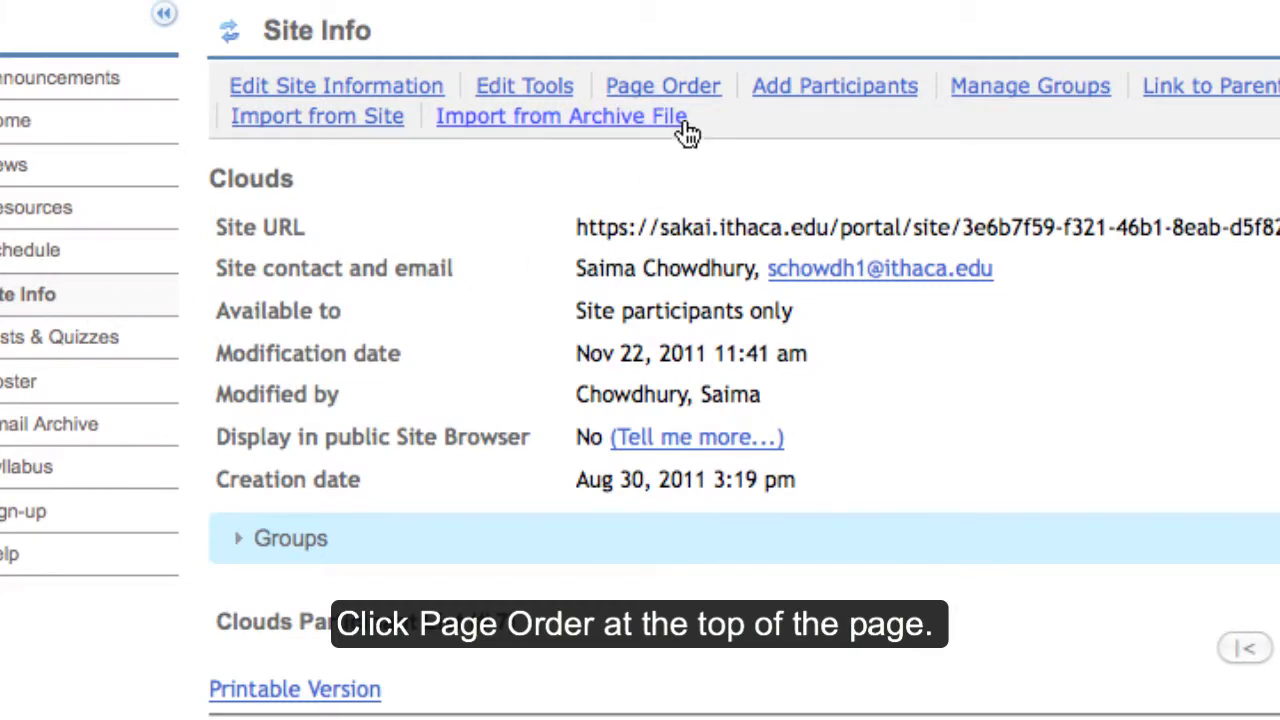
- In Page Order, retitle the Announcements page to 'Things I say'
scroll(down, 3)
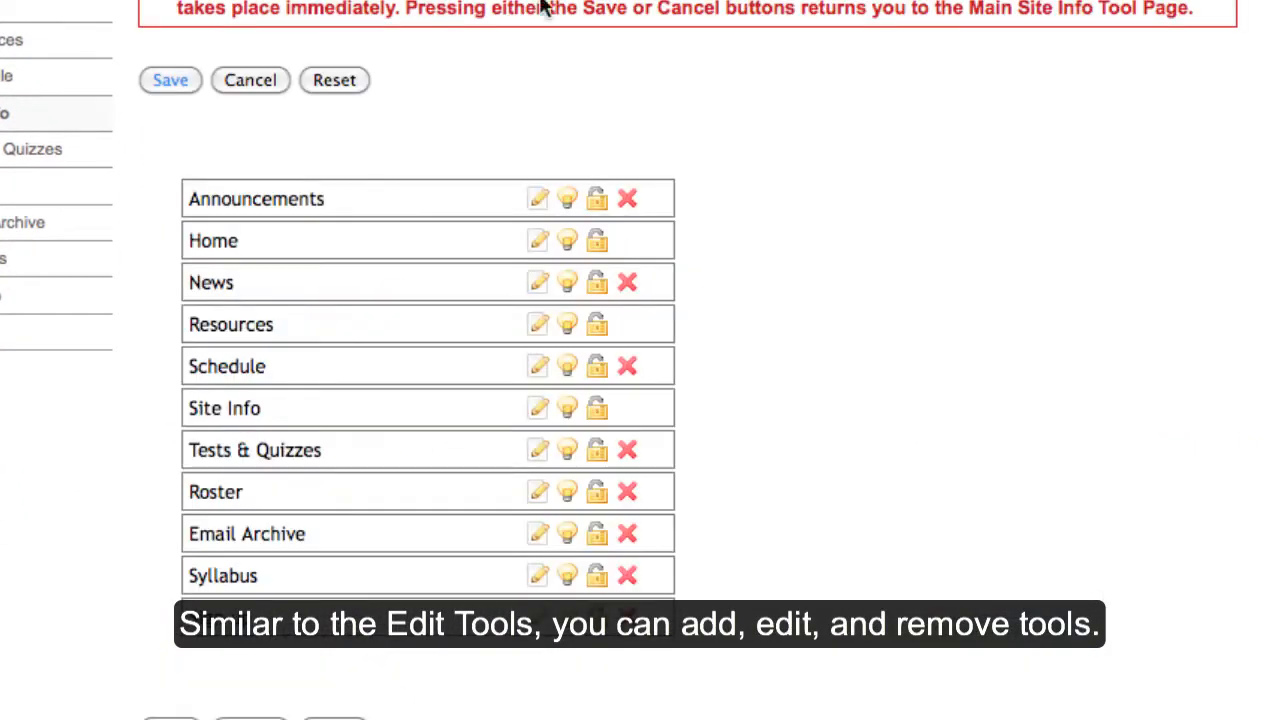
mouse_move(528, 48)
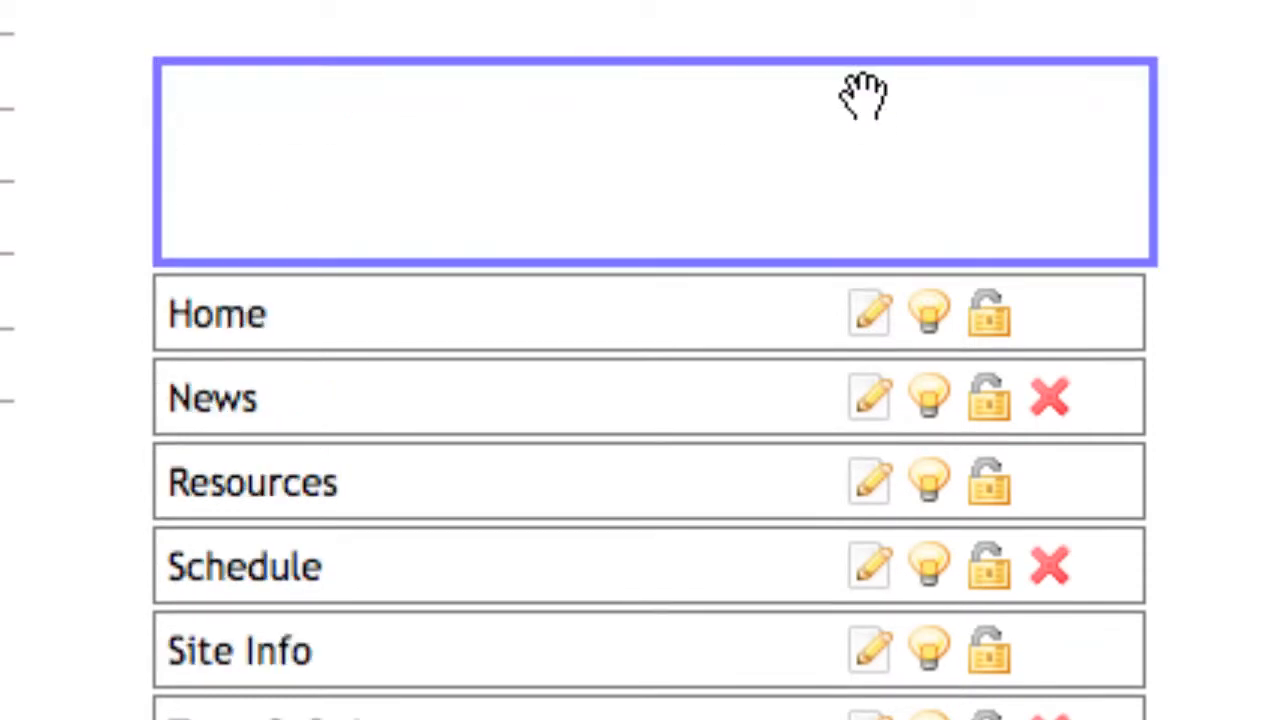
text(Announcements)
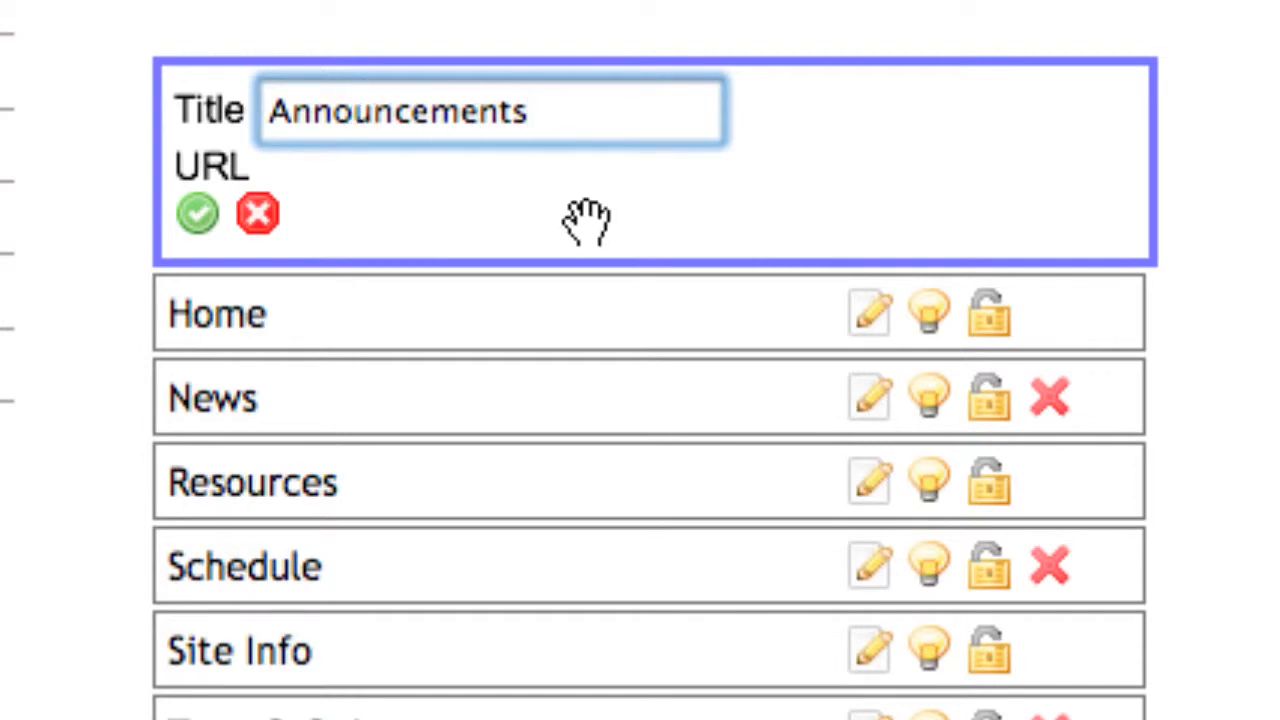
click(490, 110)
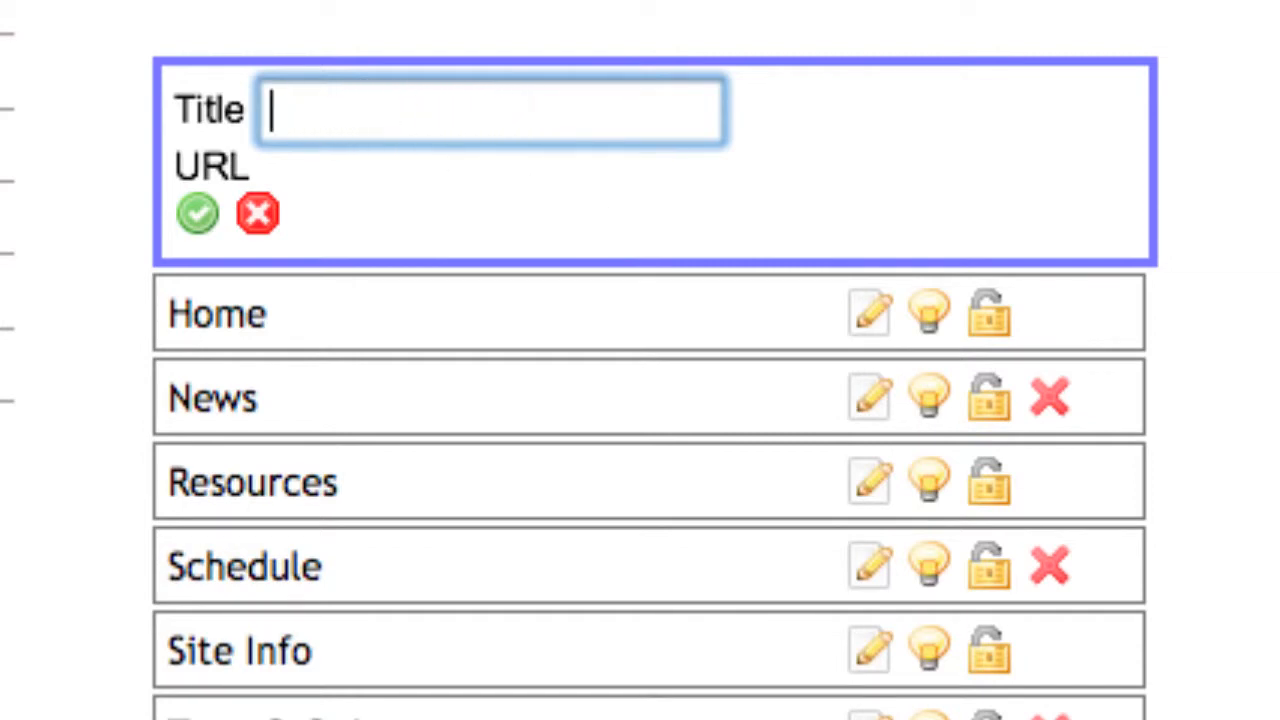
text(Things I say)
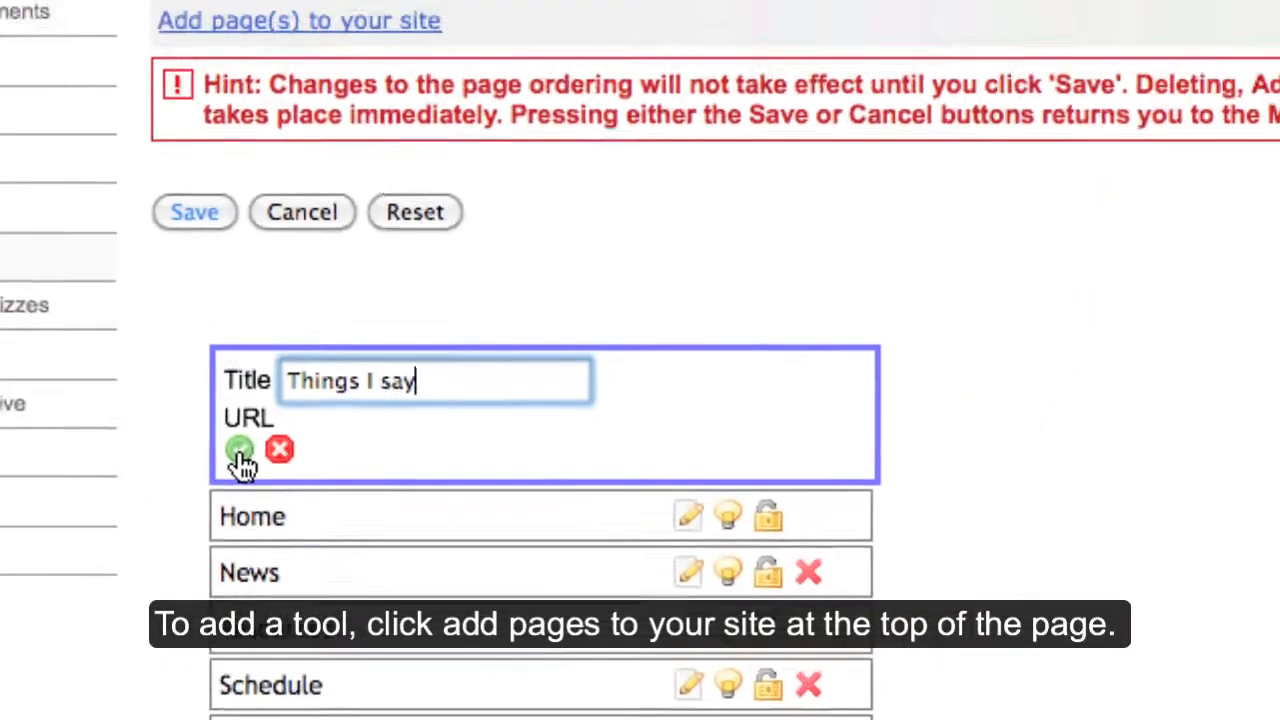
click(240, 448)
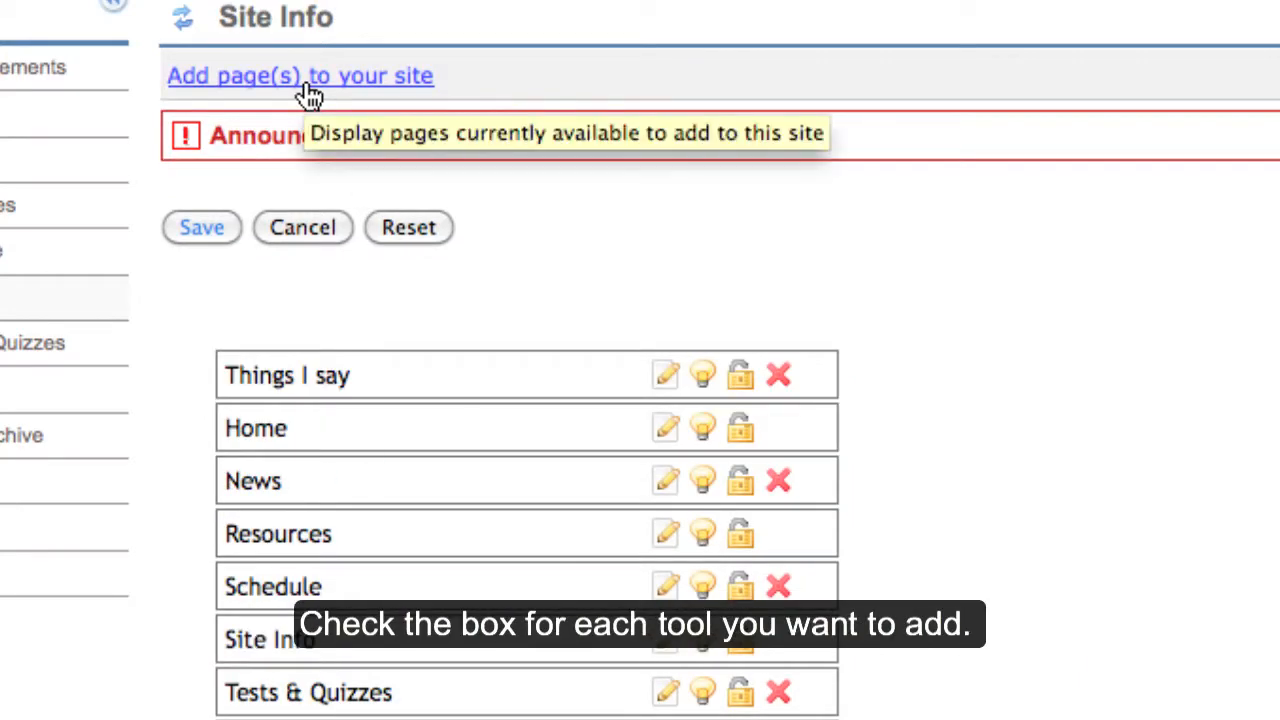
- Add the Forums tool from the available pages to the bottom of the list
click(300, 76)
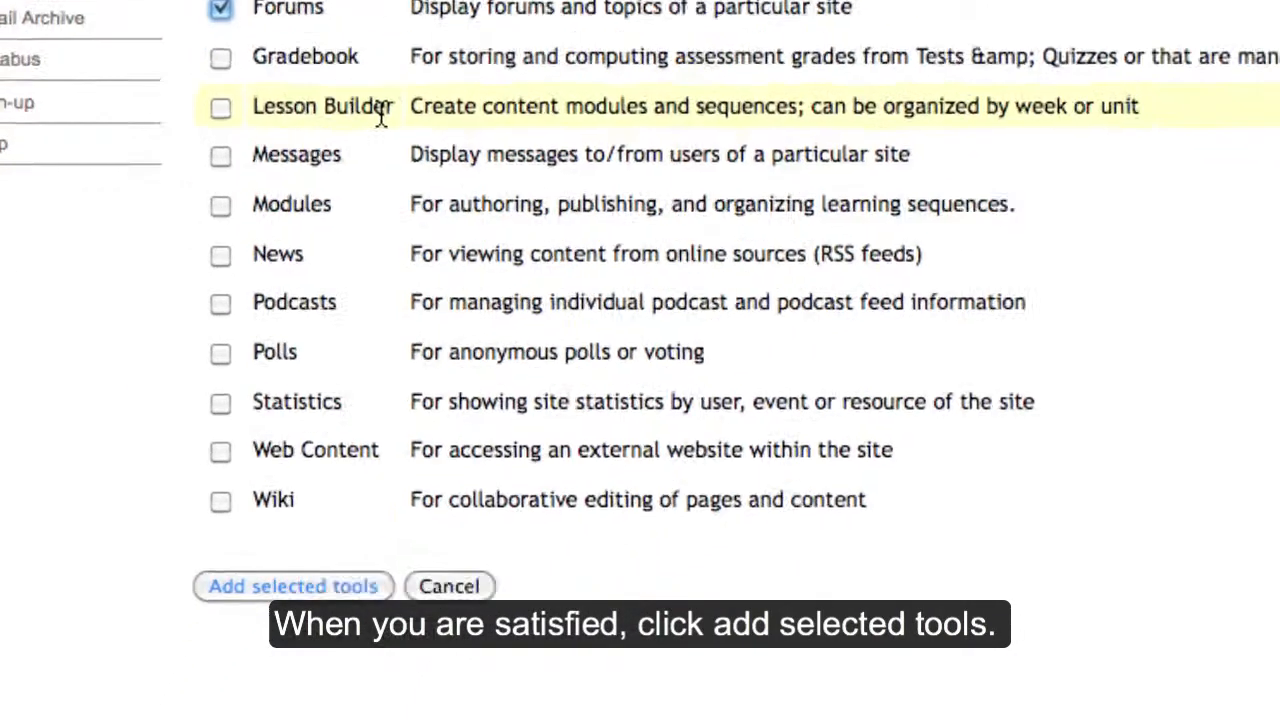
click(292, 586)
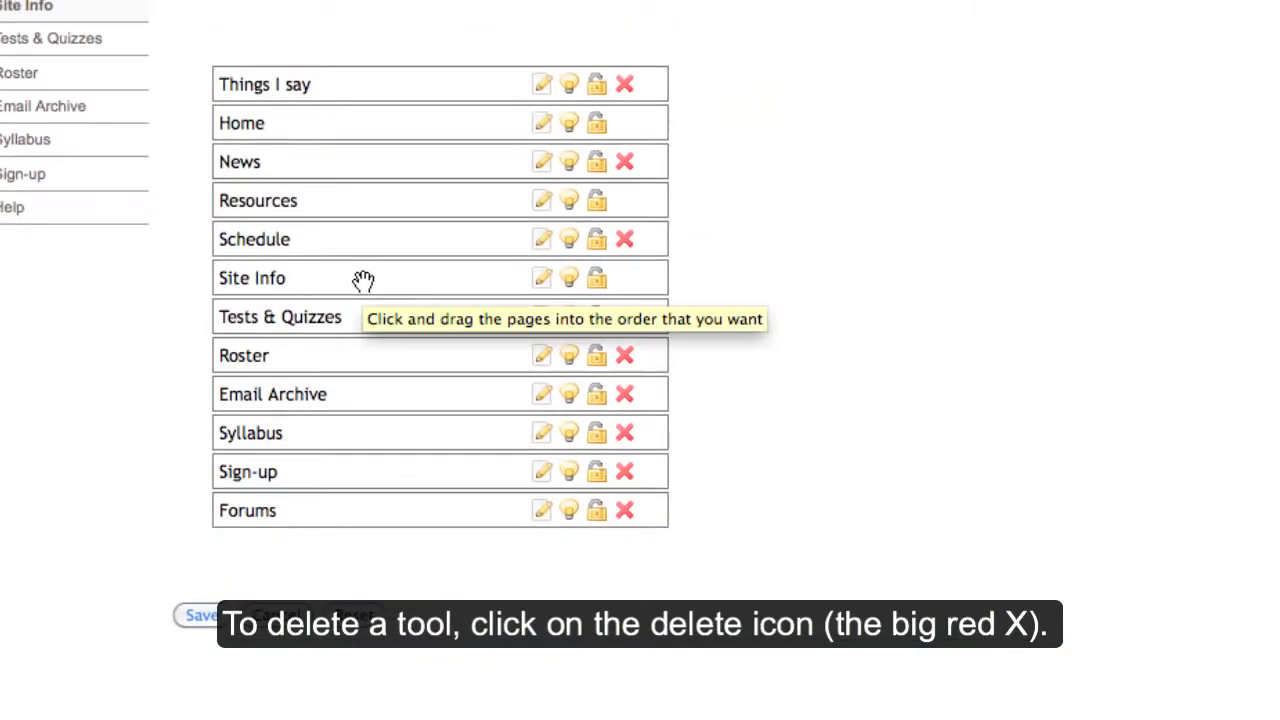
mouse_move(684, 466)
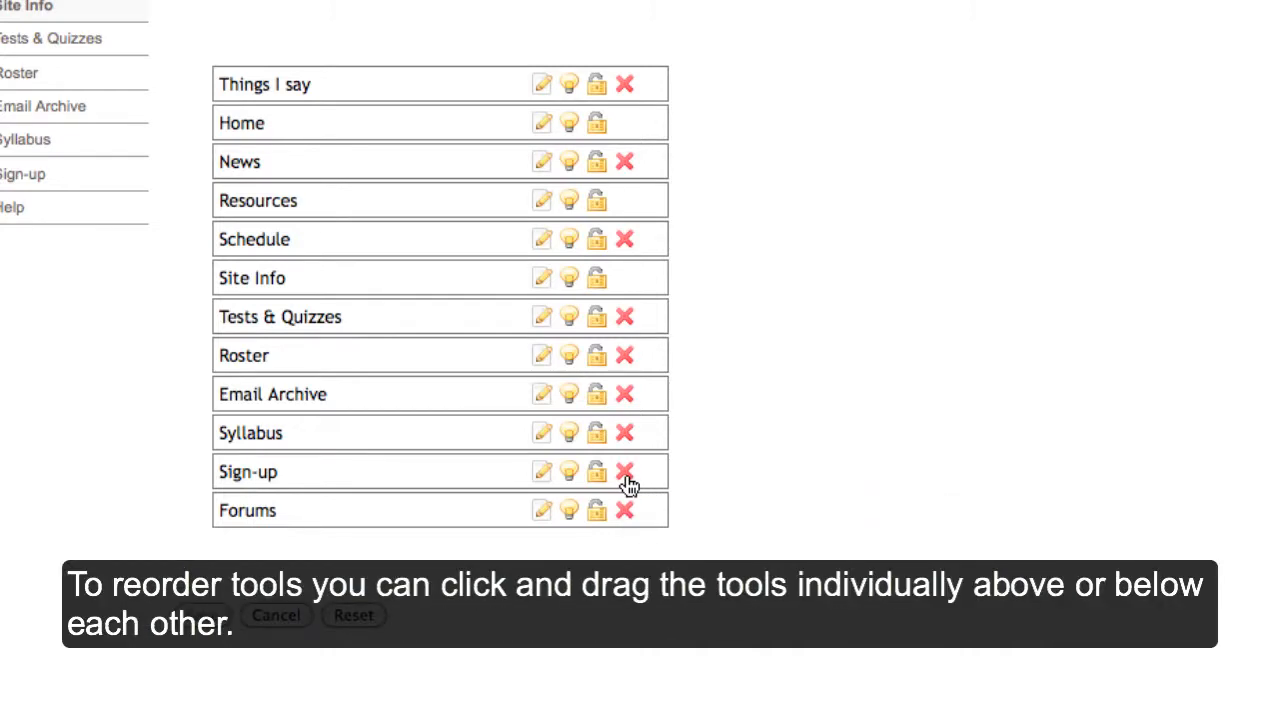
mouse_move(628, 486)
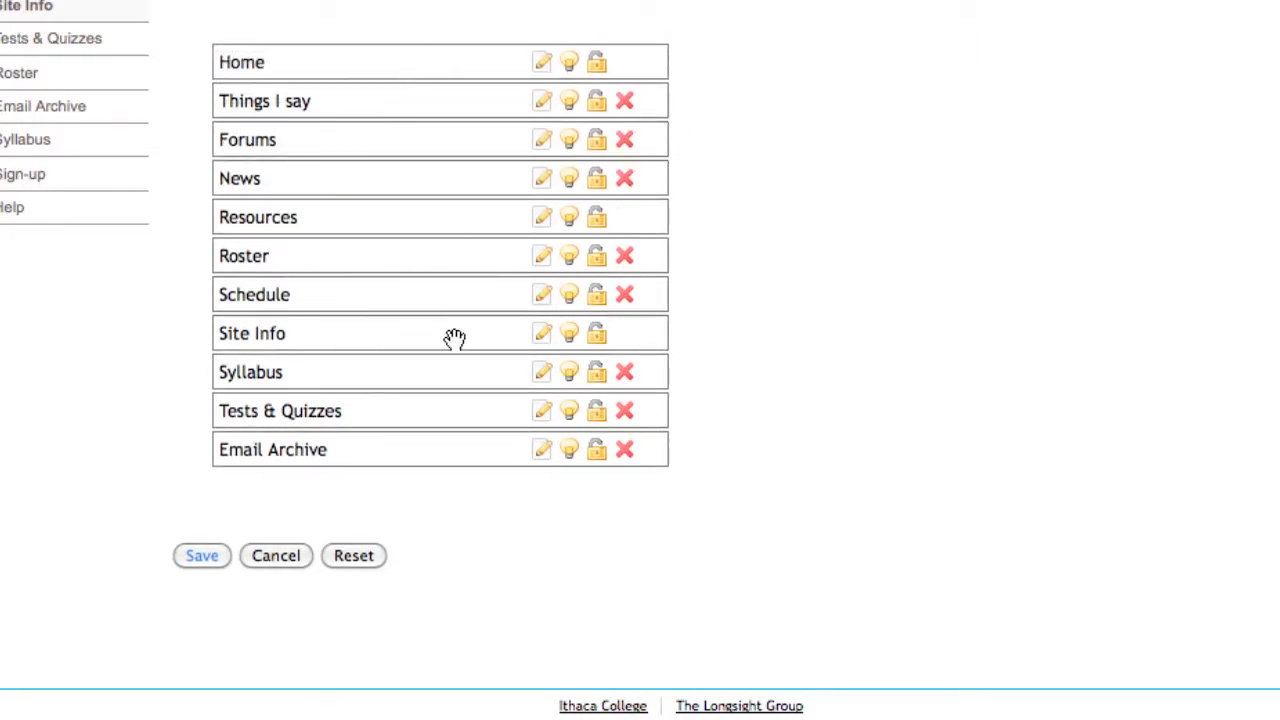
mouse_move(456, 332)
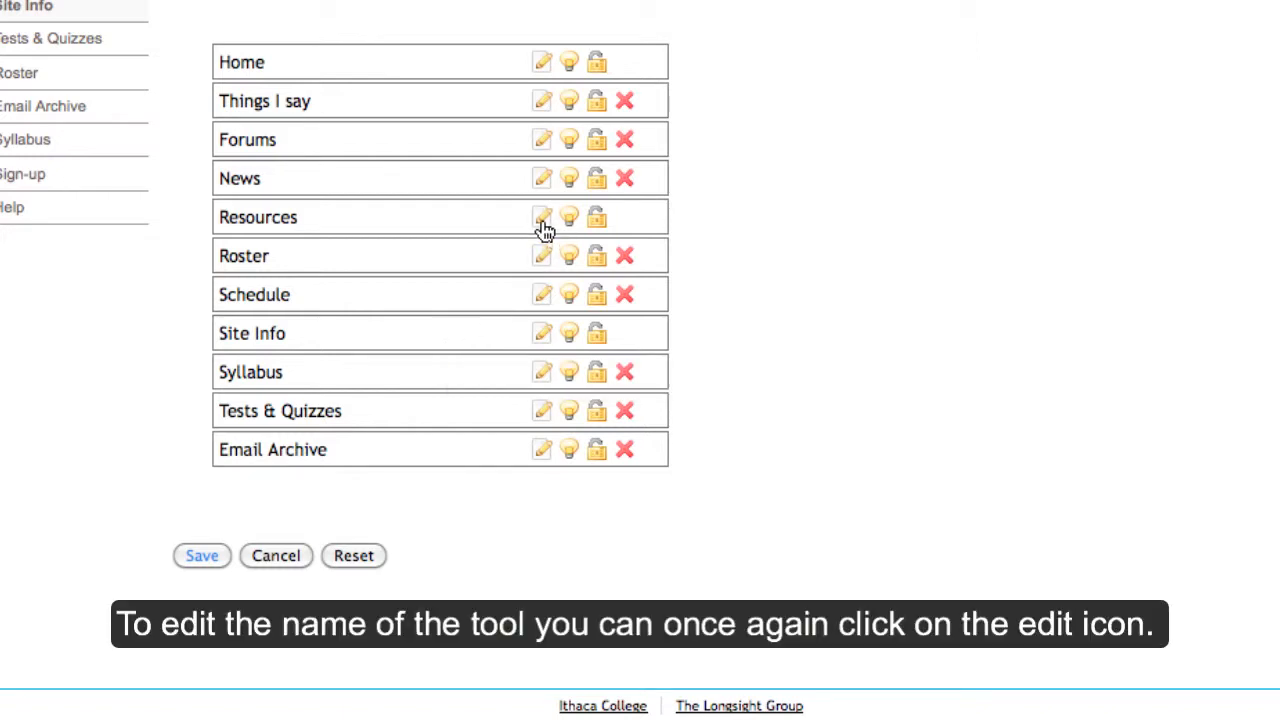
- Retitle Resources to 'Files' and hide Roster via its lightbulb icon
click(542, 216)
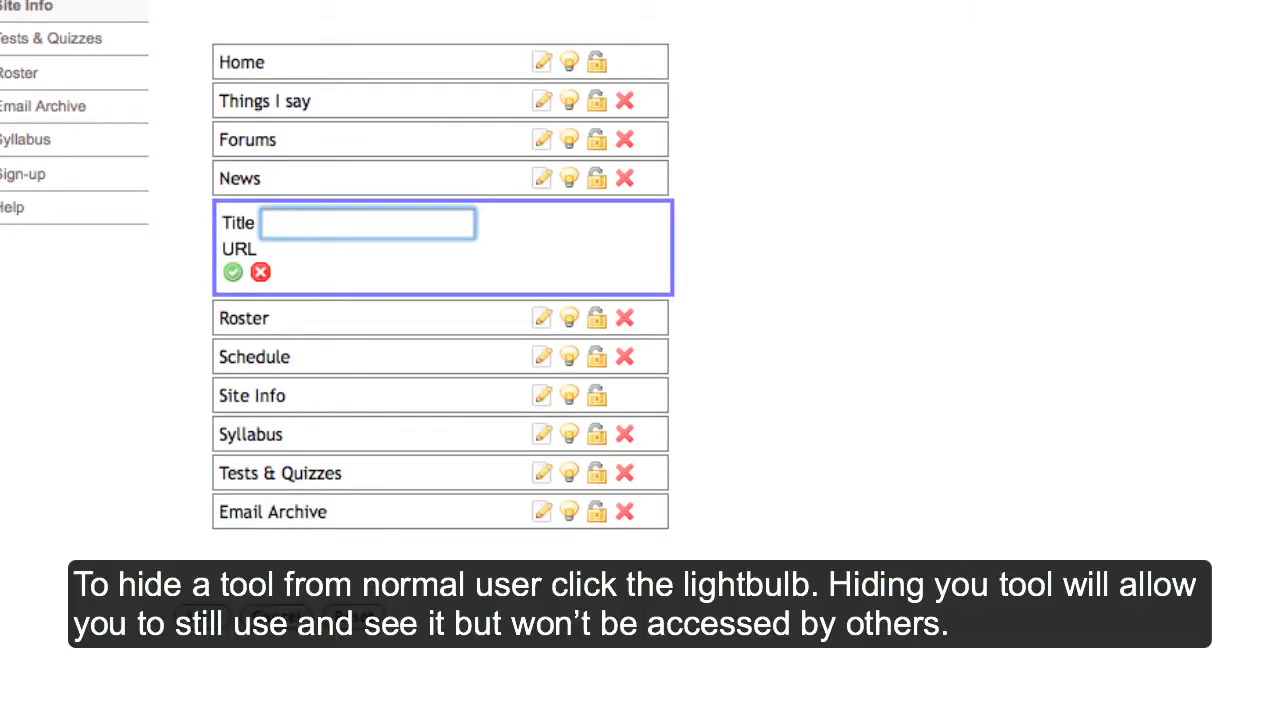
text(Files)
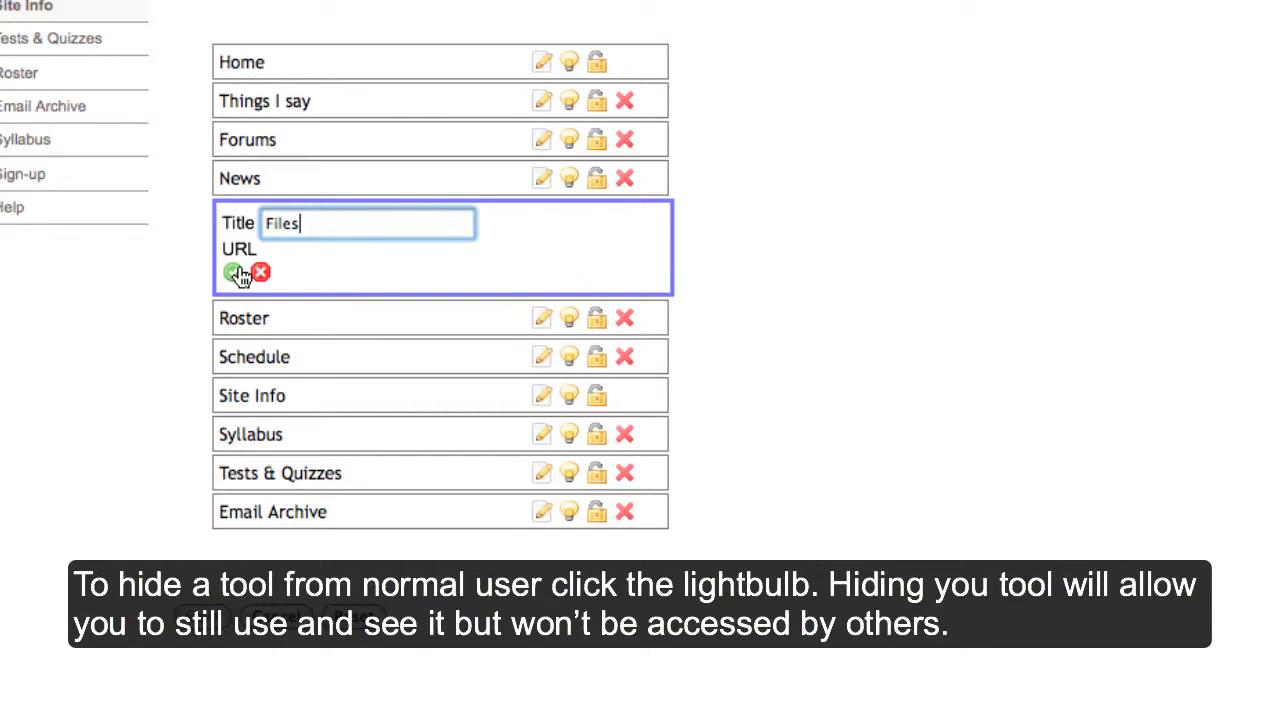
click(232, 272)
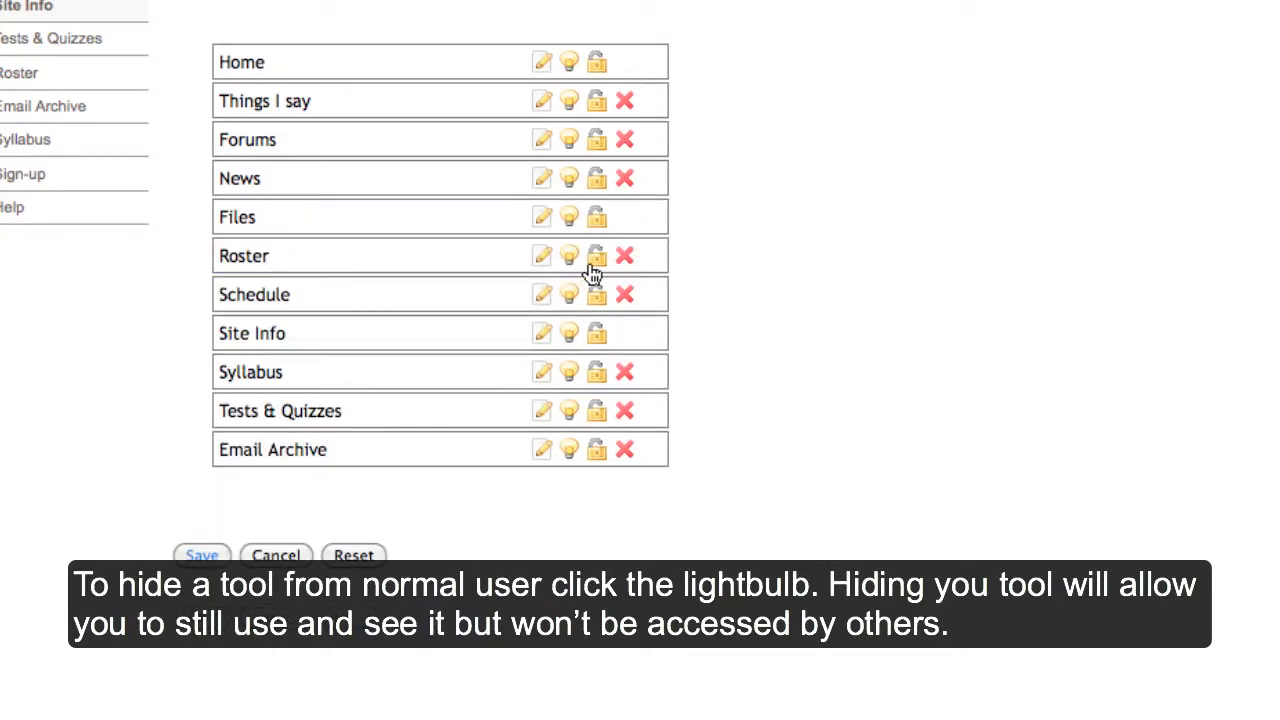
click(568, 256)
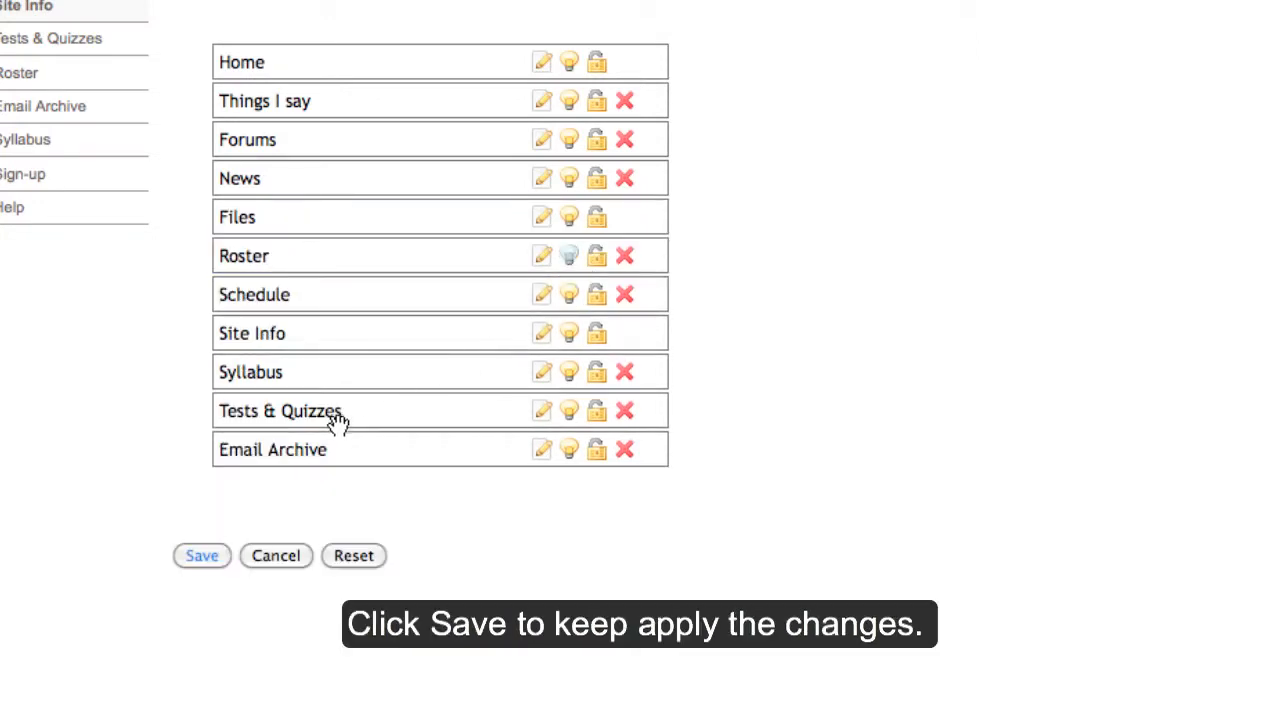